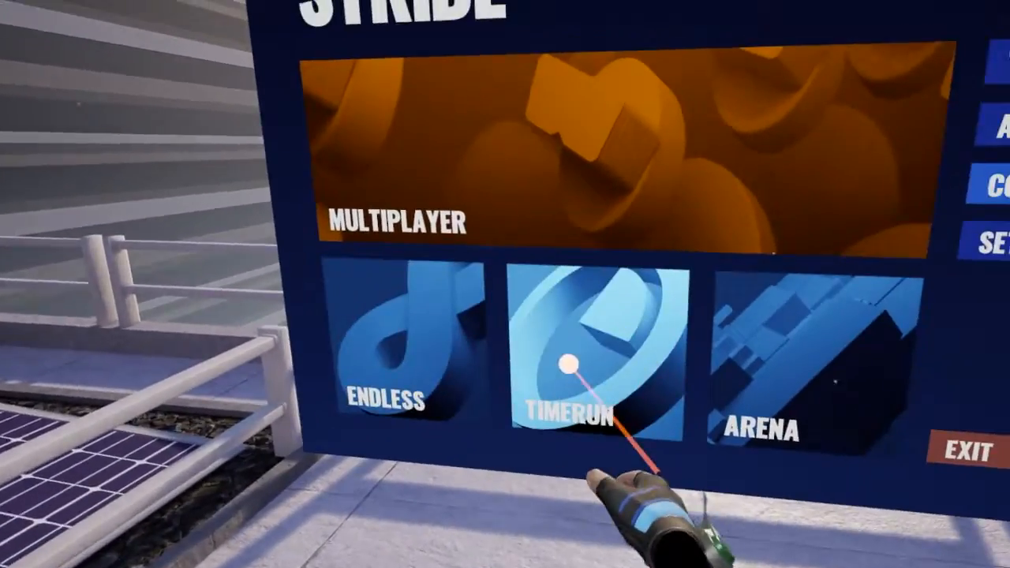
- Enter Time Run mode to see its level list, then back out to the loading screen
left_click(568, 363)
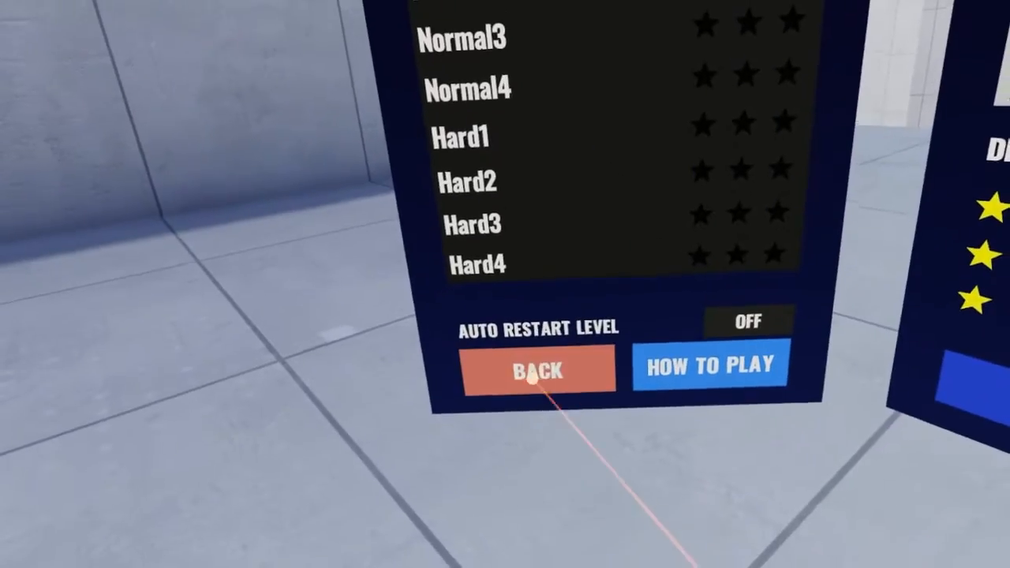
left_click(538, 370)
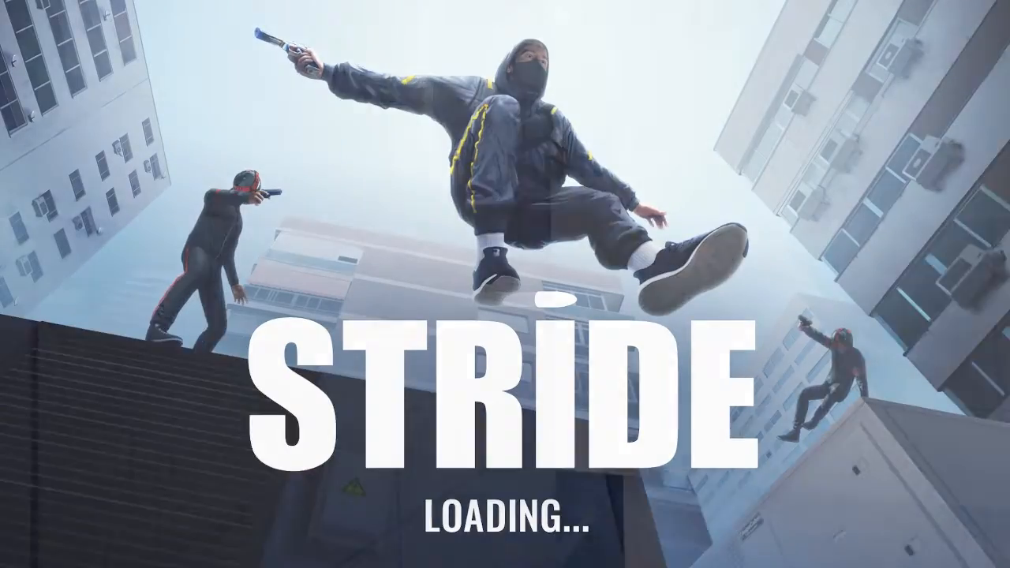